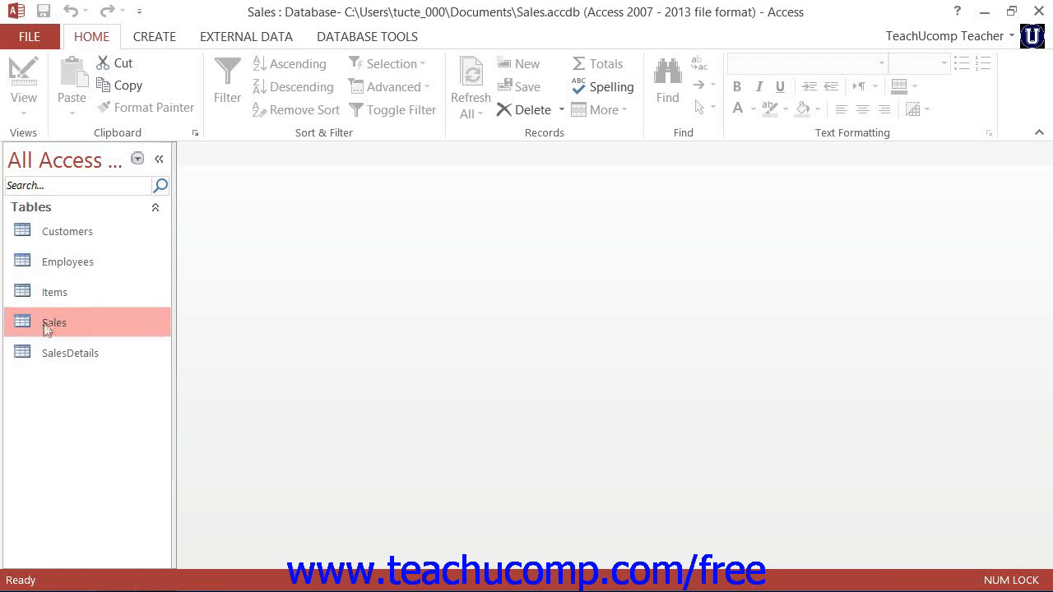
Step: Open the Sales table and display its CustomerID, EmployeeID and PrimaryKey indexes
double_click(53, 322)
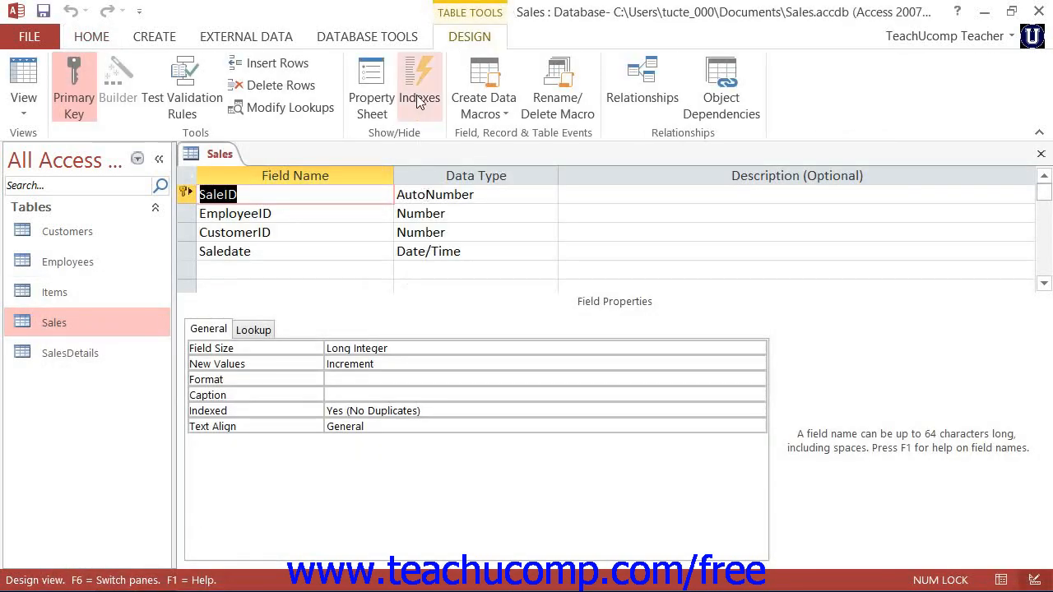
mouse_move(420, 86)
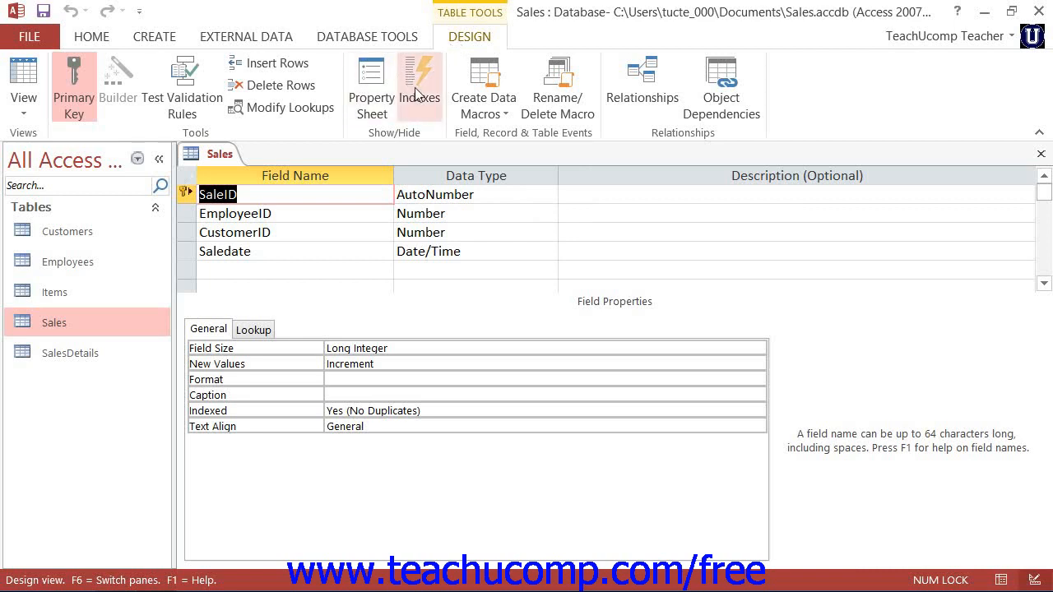
click(419, 87)
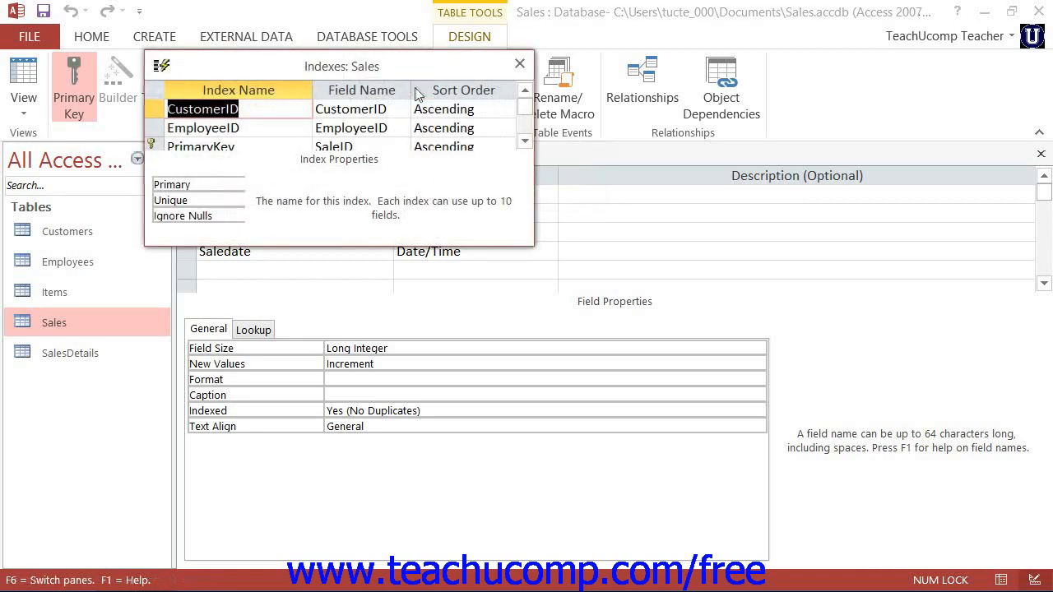